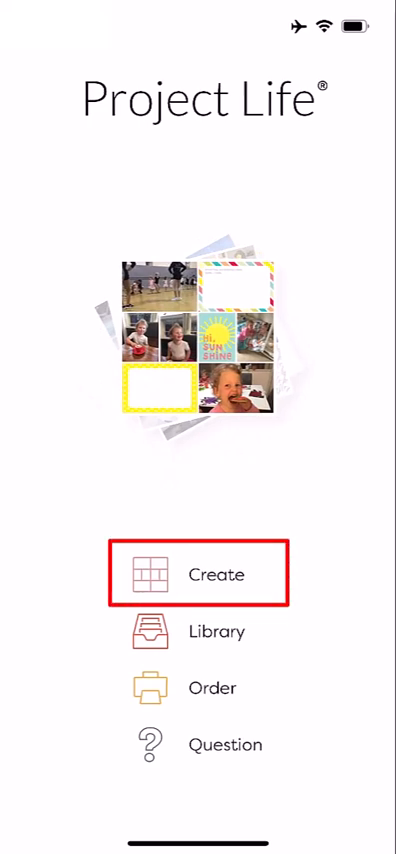
Step: Bring up the create options and point out Collage Page, Editorial Page and 4x6 Prints in turn
left_click(196, 572)
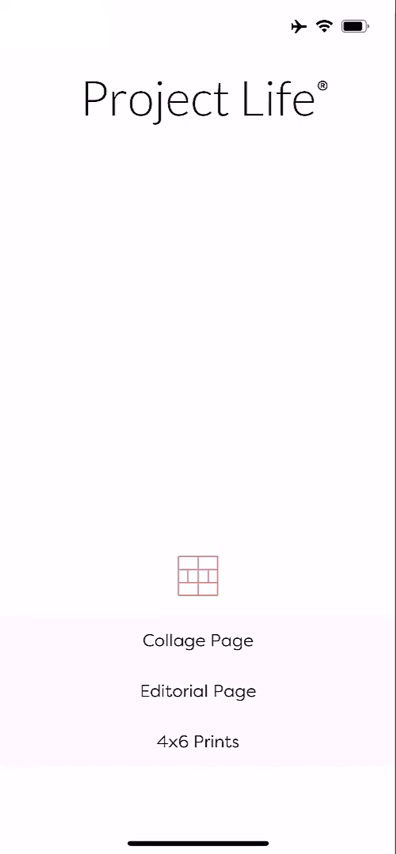
left_click(196, 640)
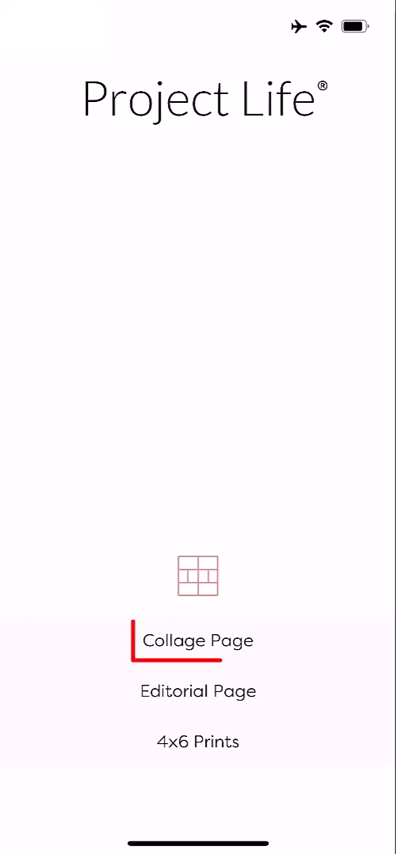
left_click(196, 640)
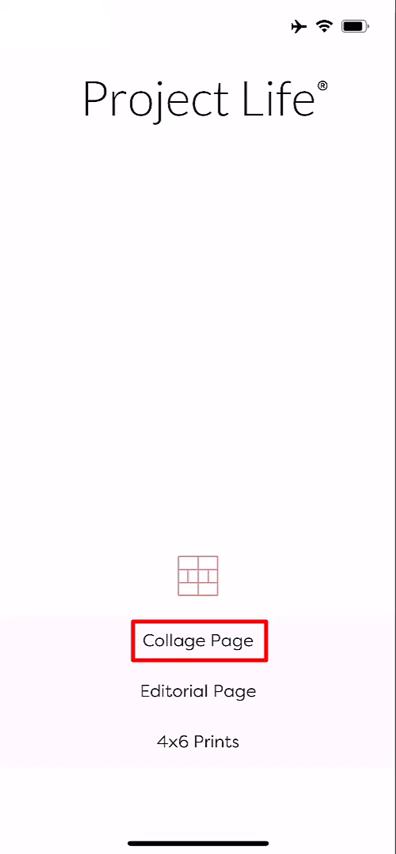
left_click(198, 692)
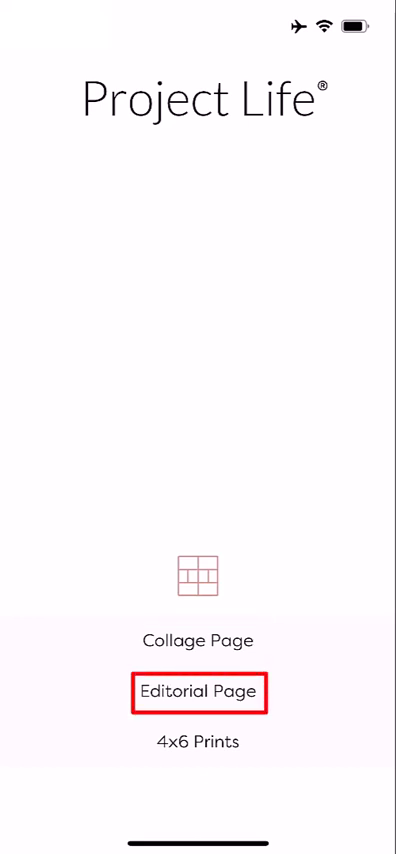
left_click(198, 740)
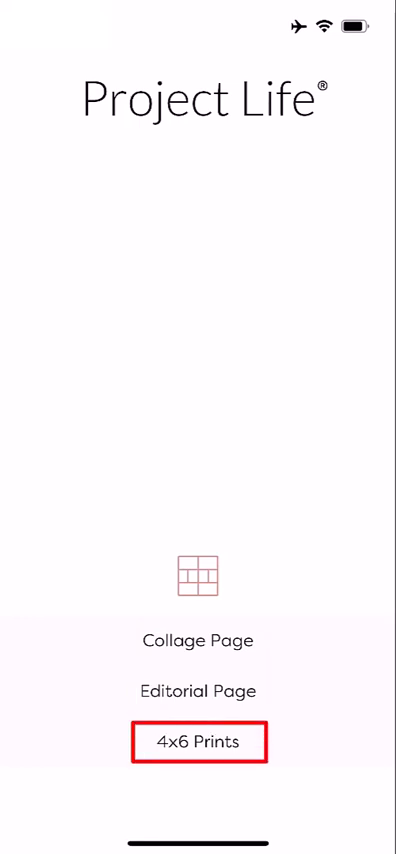
left_click(198, 640)
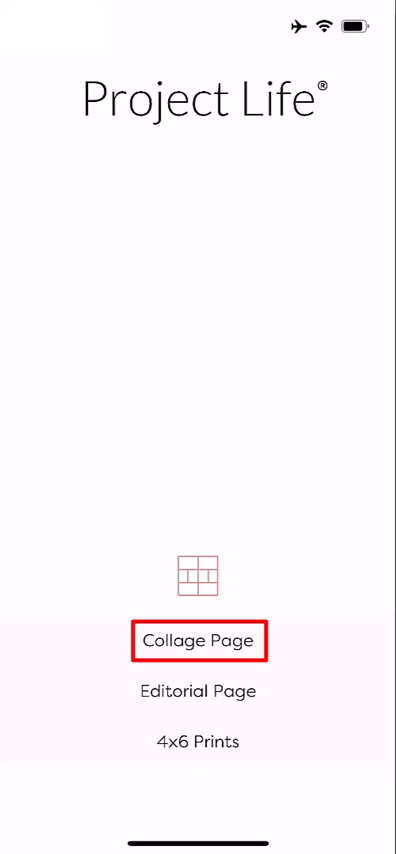
left_click(196, 640)
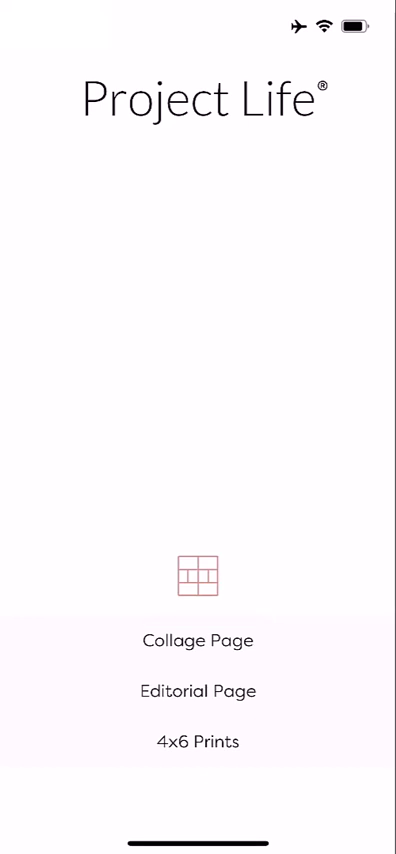
Step: Start a new collage page with the default grid of colored photo slots
left_click(196, 640)
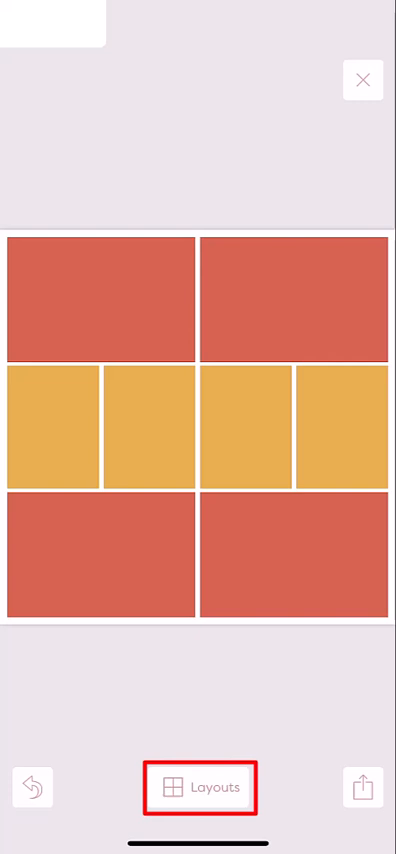
Step: Set the collage size to 6x8 and switch to the four-box layout 3
left_click(200, 788)
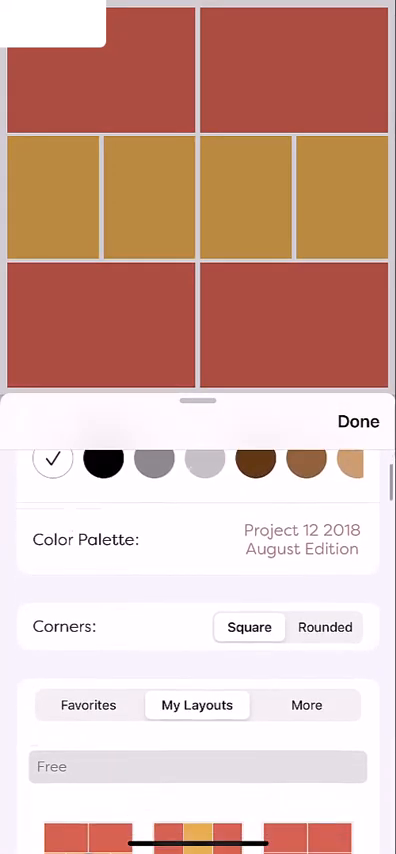
scroll("down", 3)
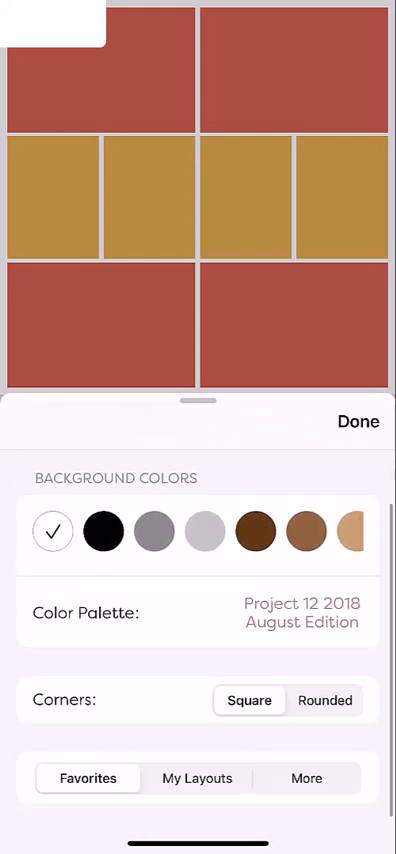
left_click(196, 778)
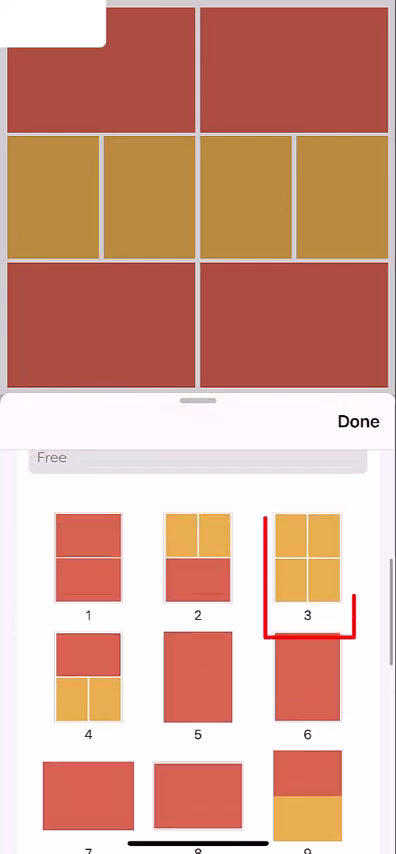
left_click(308, 568)
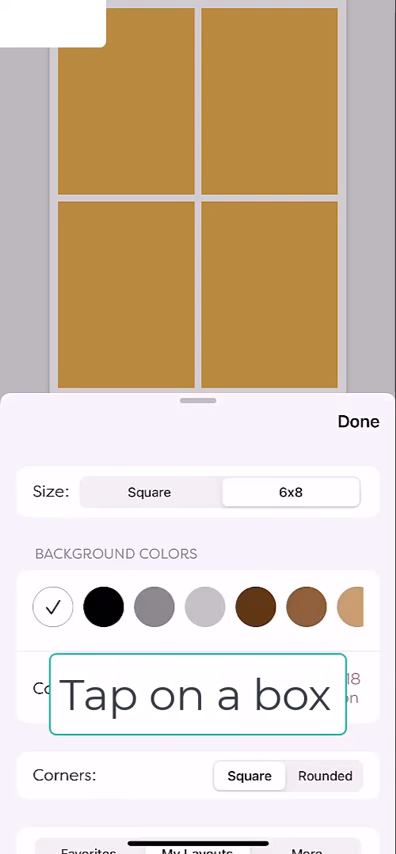
Step: Select a box, browse the New, Favorites, My Kits and More Kits tabs, and open School Themed Cards
left_click(358, 420)
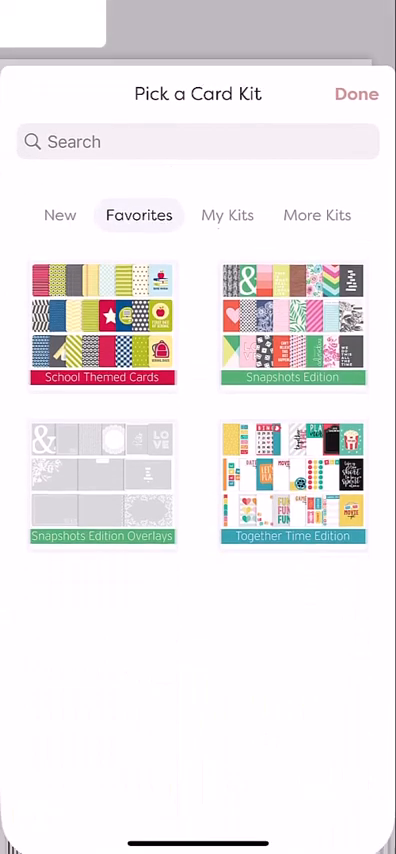
left_click(58, 214)
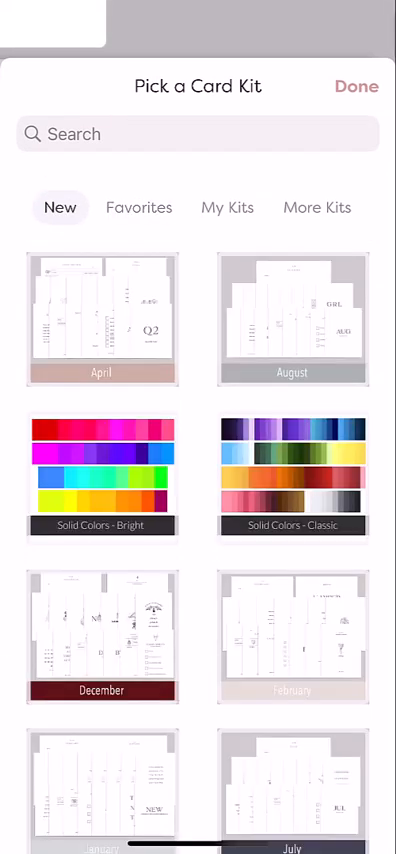
left_click(138, 208)
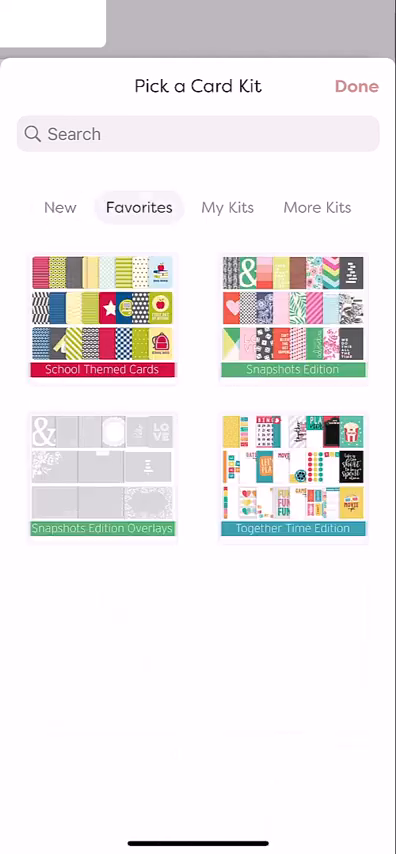
left_click(228, 208)
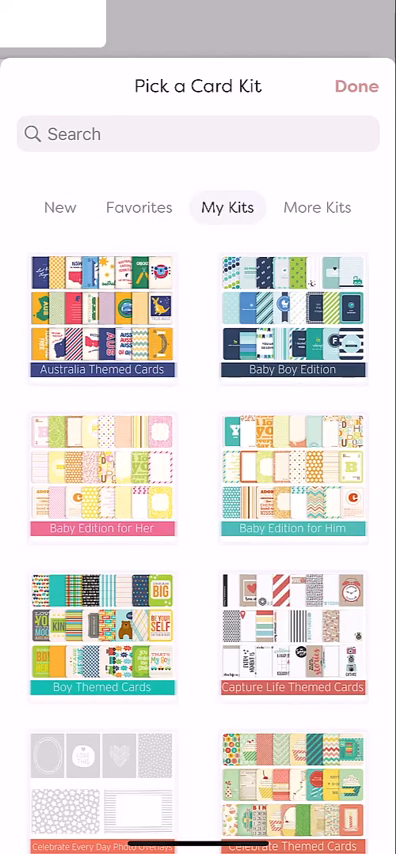
left_click(316, 208)
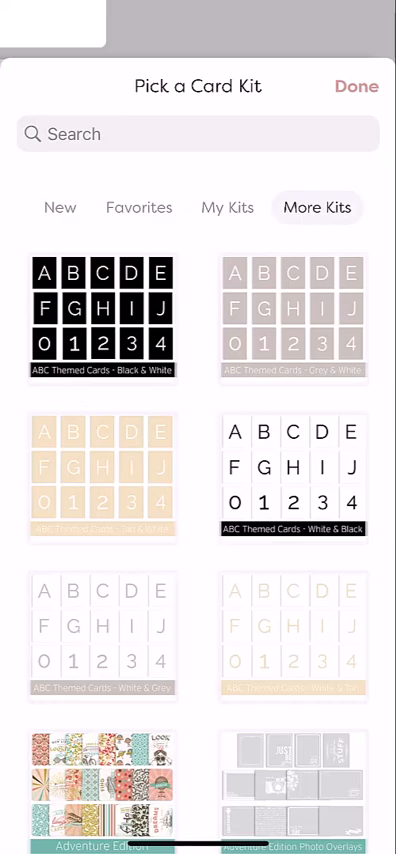
scroll("down", 3)
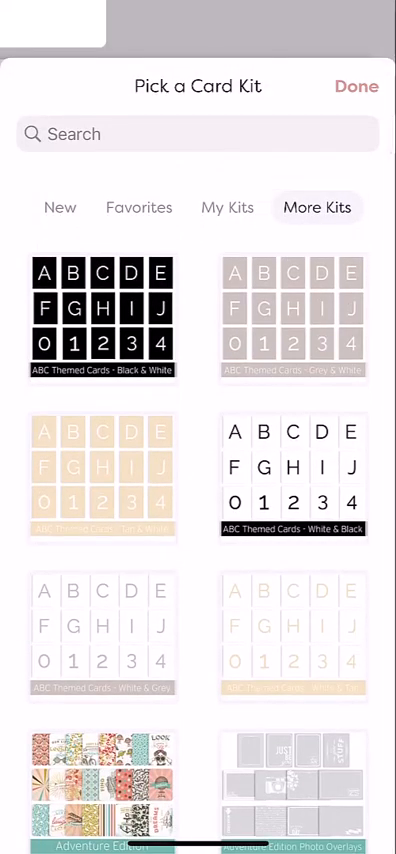
left_click(138, 208)
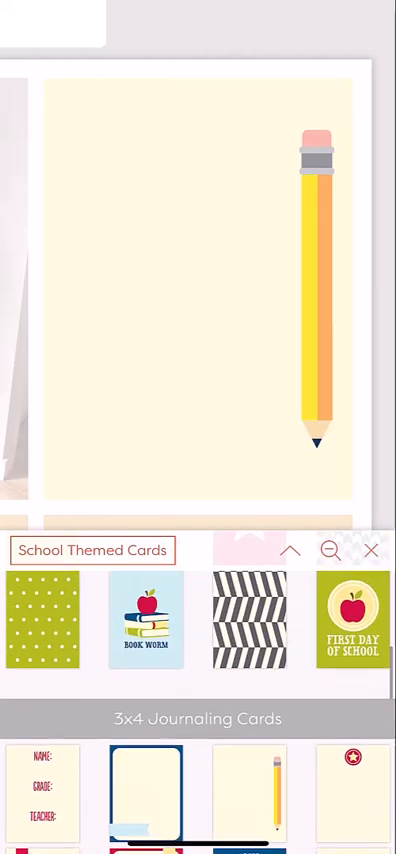
Step: Add the text 'Edward Year 6' to the pencil card, enlarged and centre-aligned
scroll("down", 3)
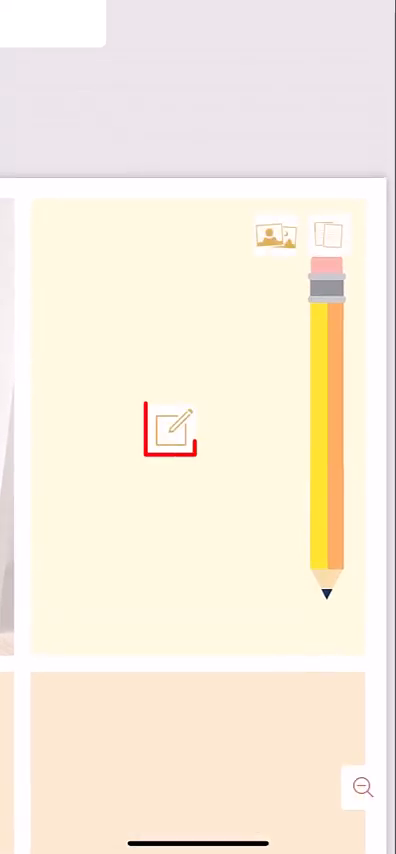
left_click(170, 428)
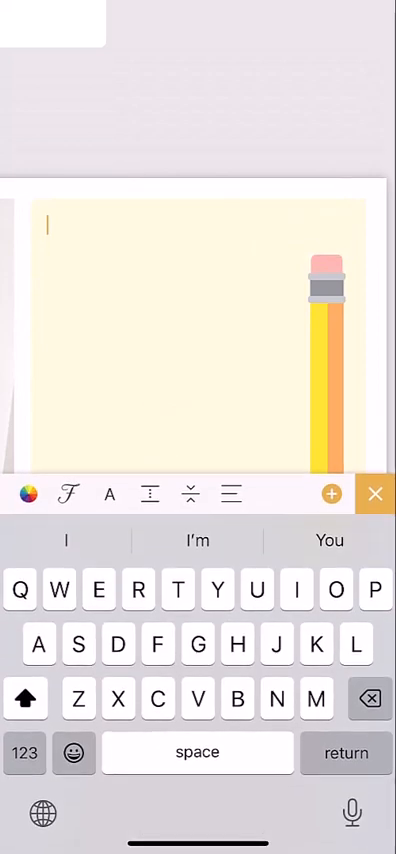
type("Edward Year 6")
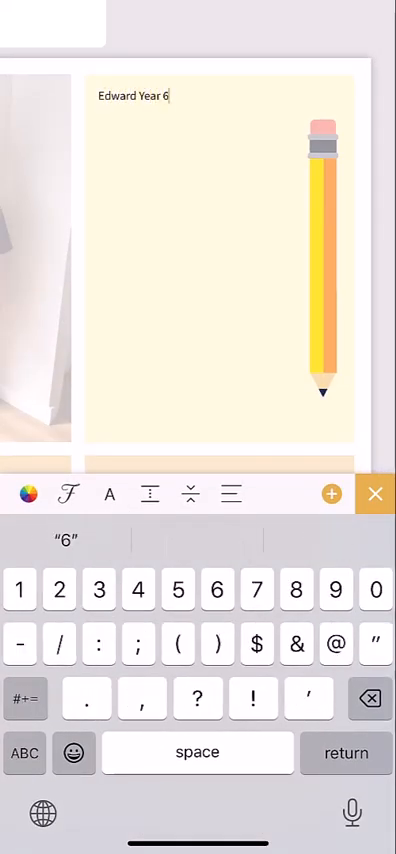
left_click(32, 492)
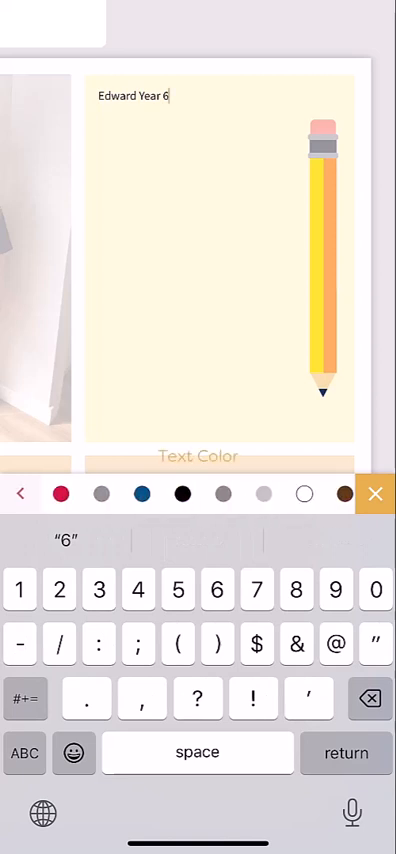
left_click(20, 492)
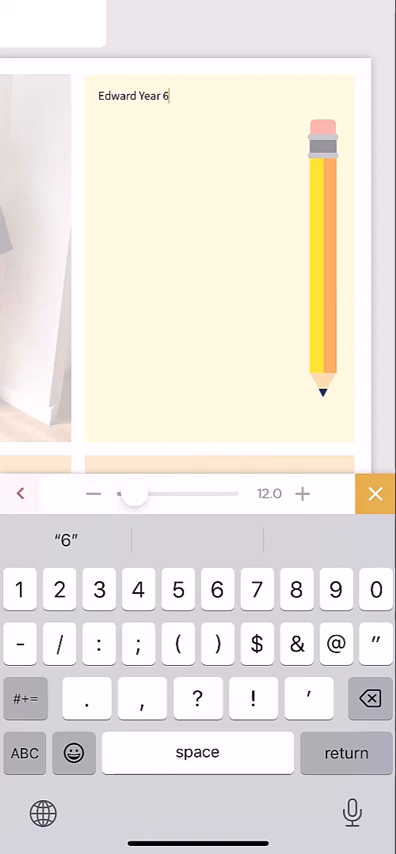
left_click_drag(132, 496, 150, 496)
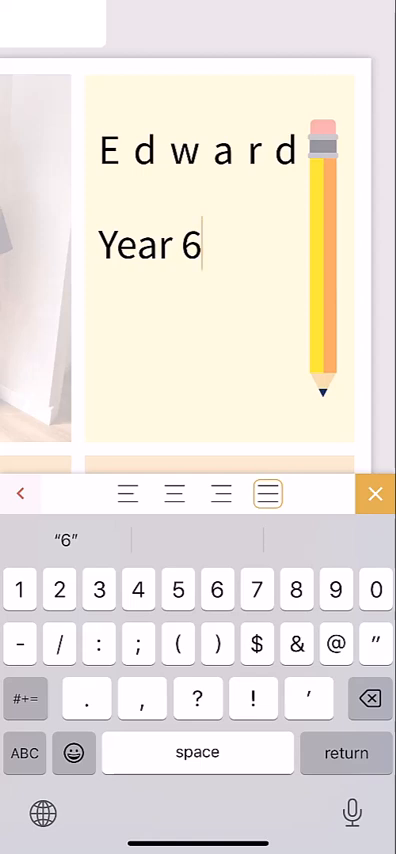
left_click(172, 492)
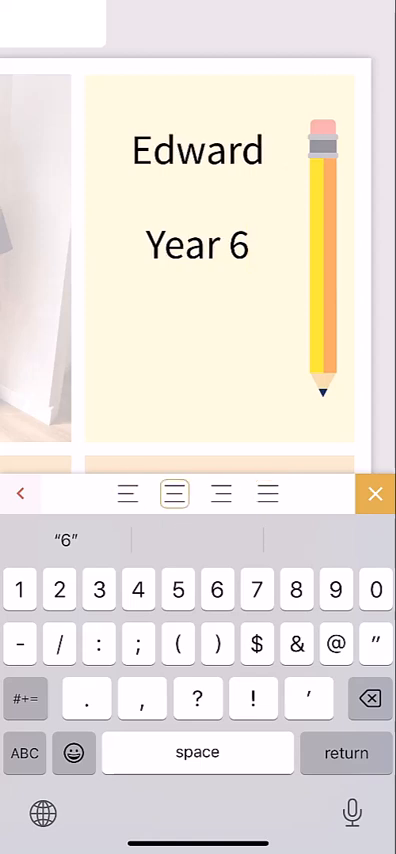
left_click(268, 492)
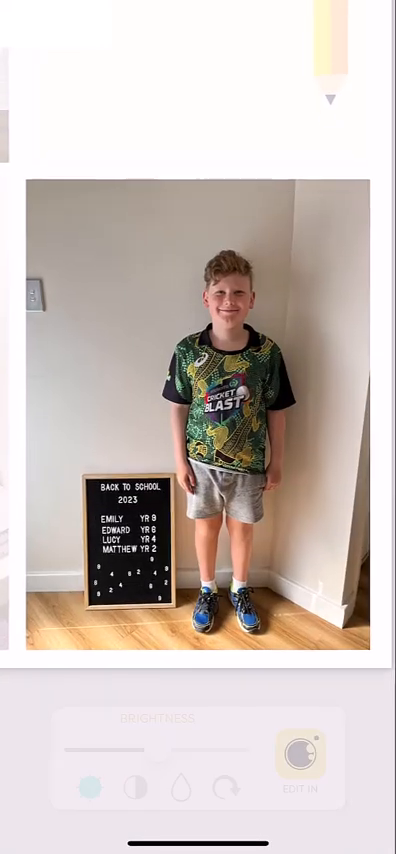
Step: Raise the boy's photo brightness, then lower its saturation slightly
left_click_drag(150, 750, 194, 750)
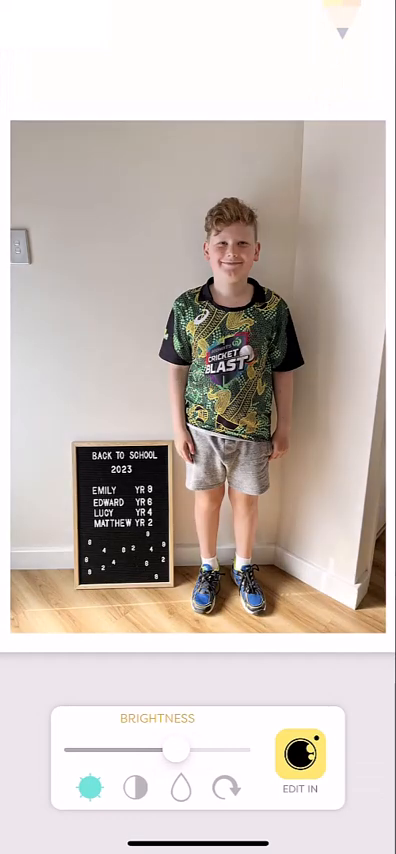
left_click(132, 788)
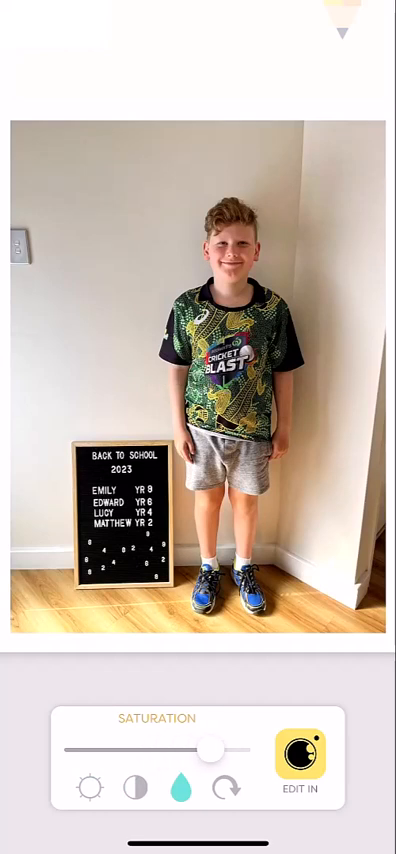
left_click_drag(210, 748, 176, 748)
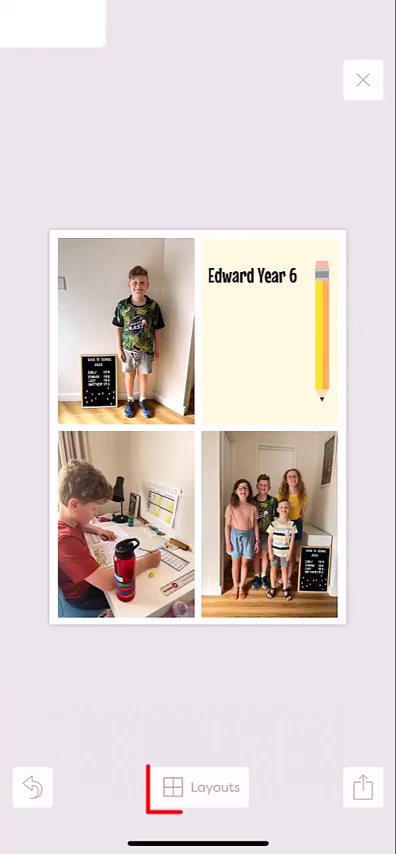
Step: Dismiss the Layouts panel with Done and close the page editor back to the home screen
left_click(198, 788)
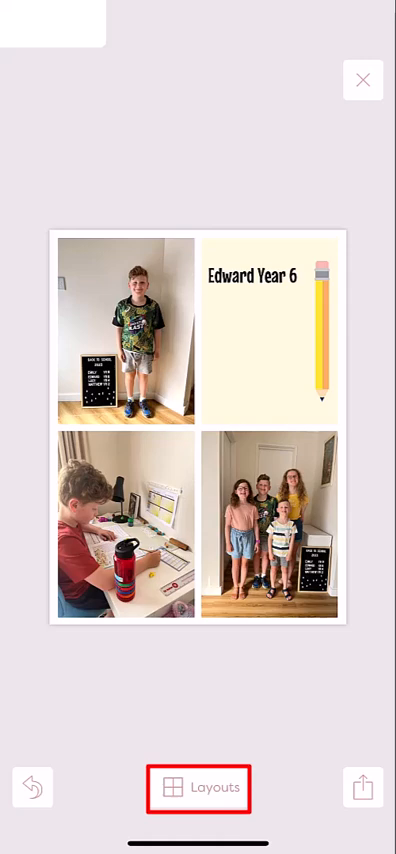
left_click(198, 788)
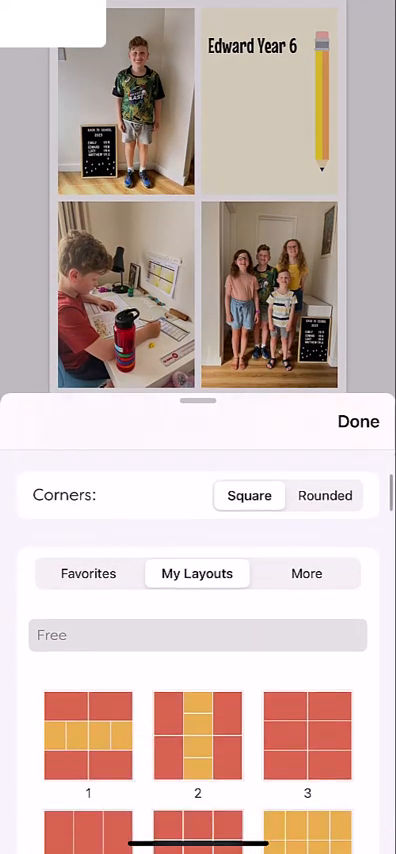
left_click(308, 736)
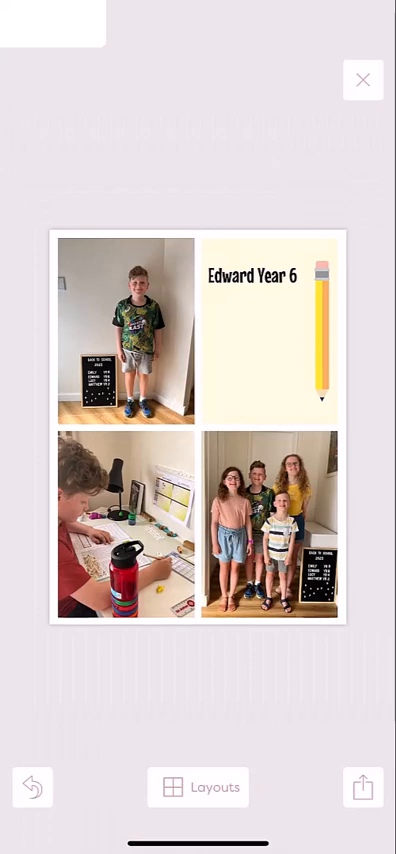
left_click(364, 788)
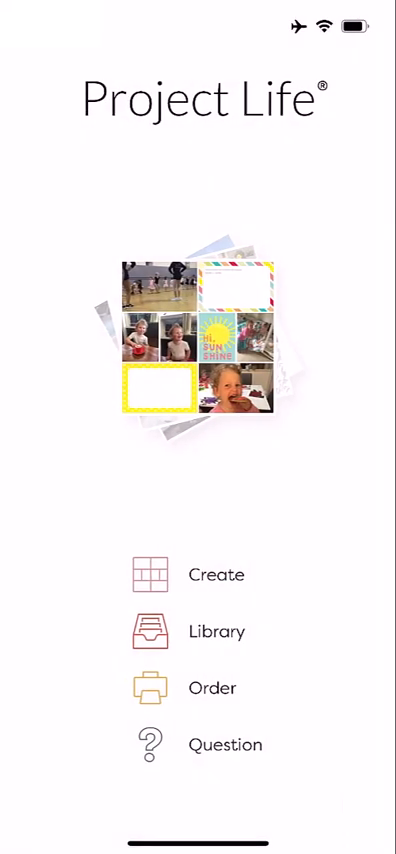
Step: From Library > Pages, filter to 6x8 pages and reopen the Edward year 6 2023 page
left_click(196, 632)
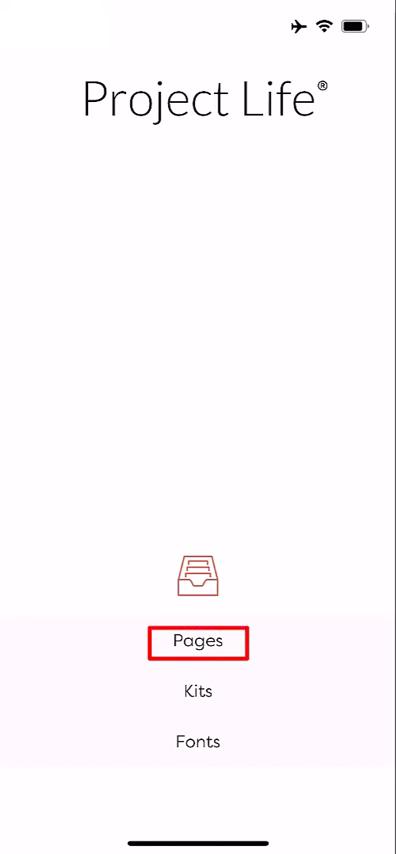
left_click(198, 642)
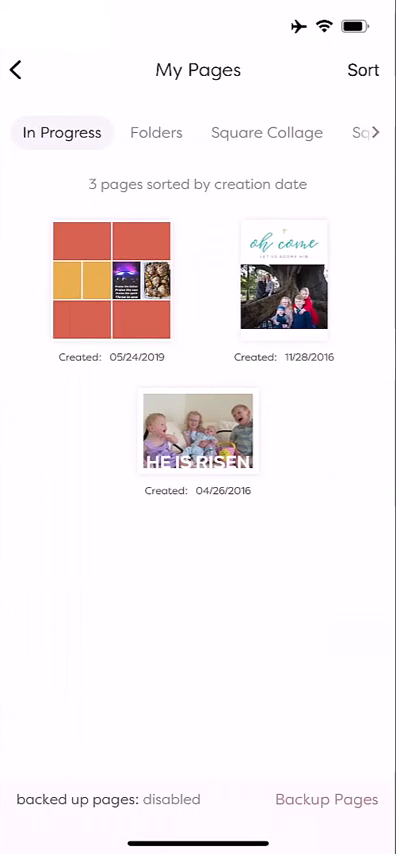
left_click(266, 132)
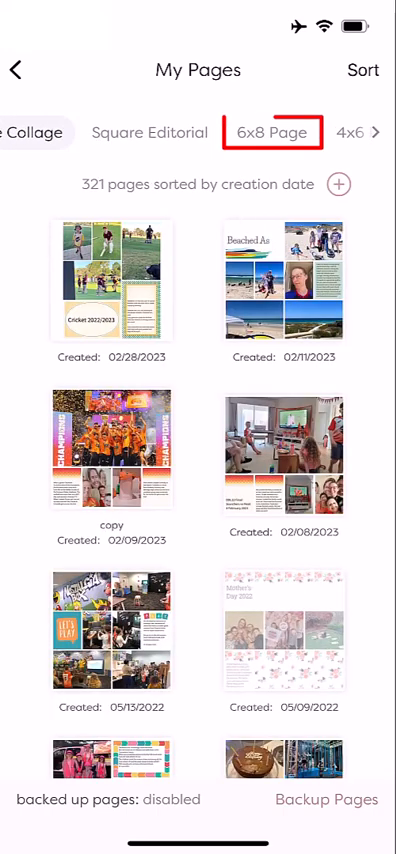
left_click(276, 132)
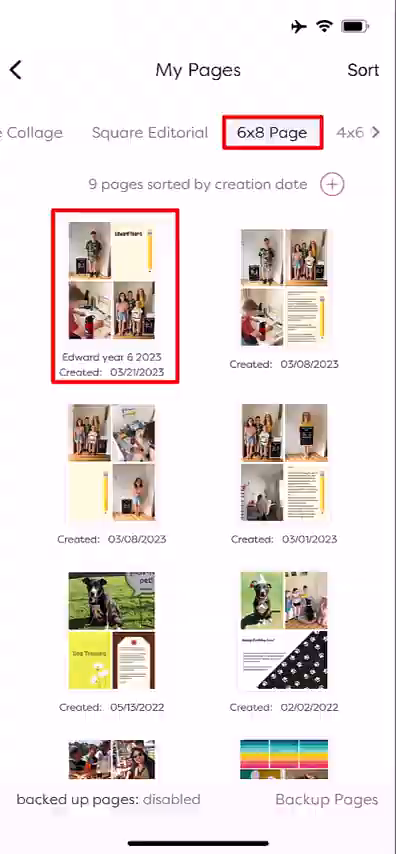
left_click(116, 290)
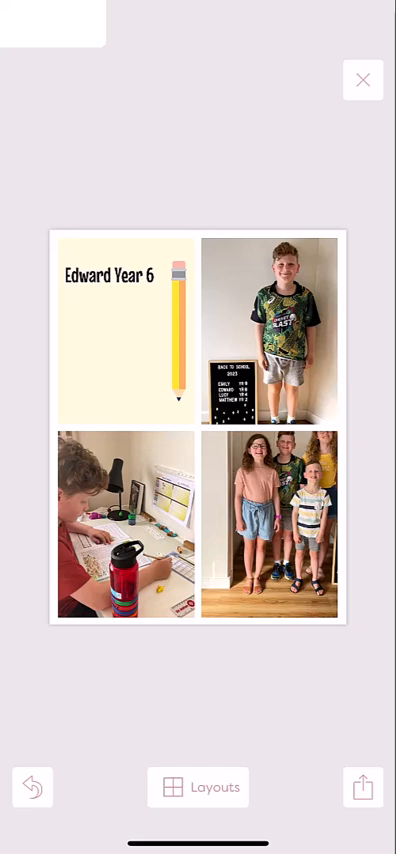
left_click(364, 788)
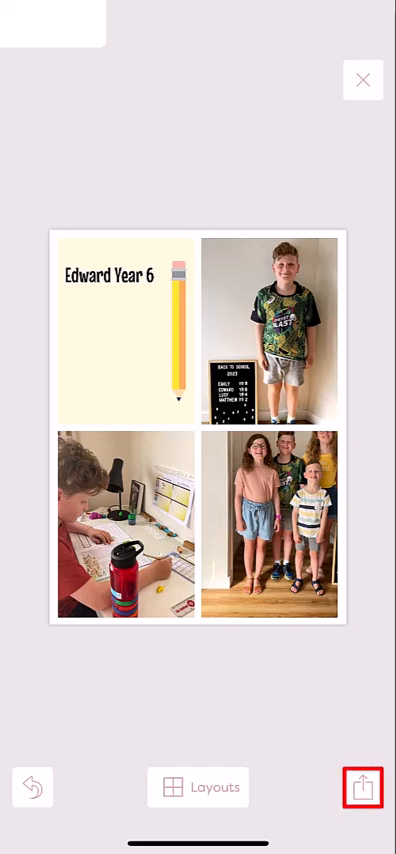
Step: Export the page as a PNG image via the share menu, dismiss the share sheet and reopen page options
left_click(364, 788)
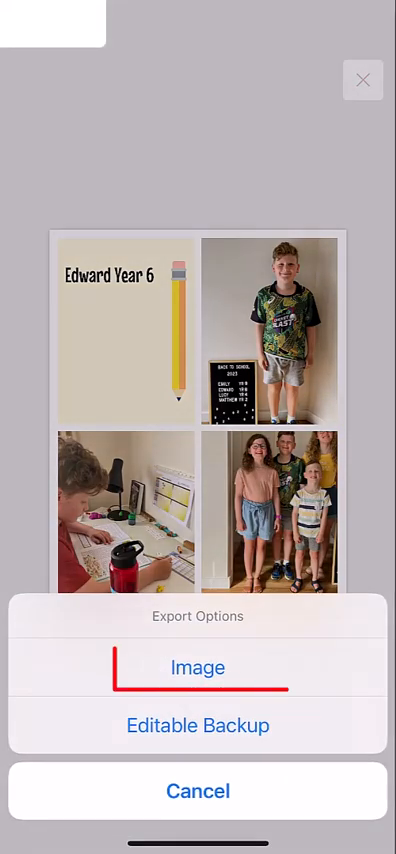
left_click(196, 668)
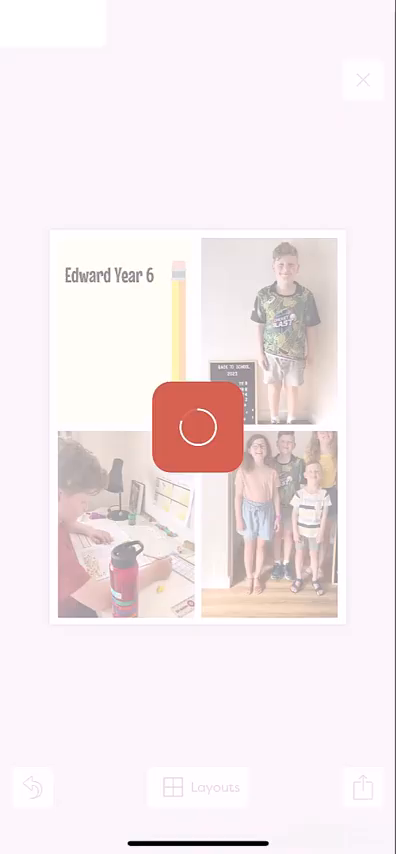
left_click(364, 788)
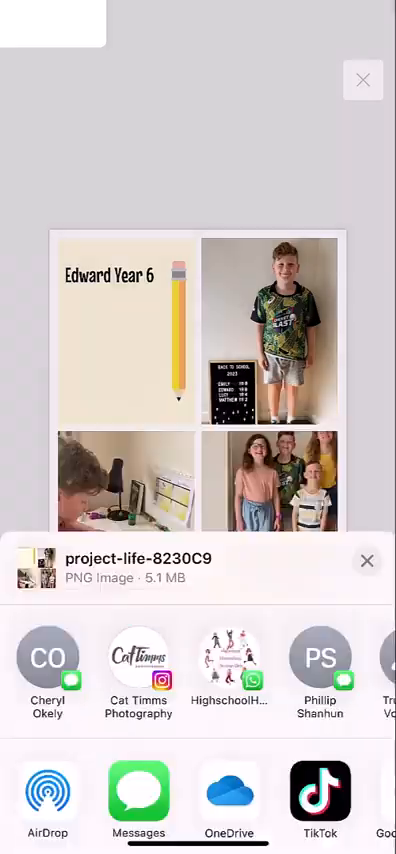
left_click(368, 560)
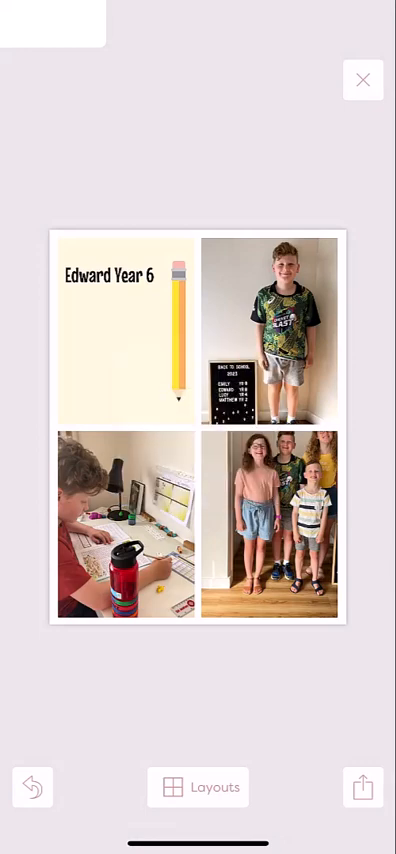
left_click(364, 788)
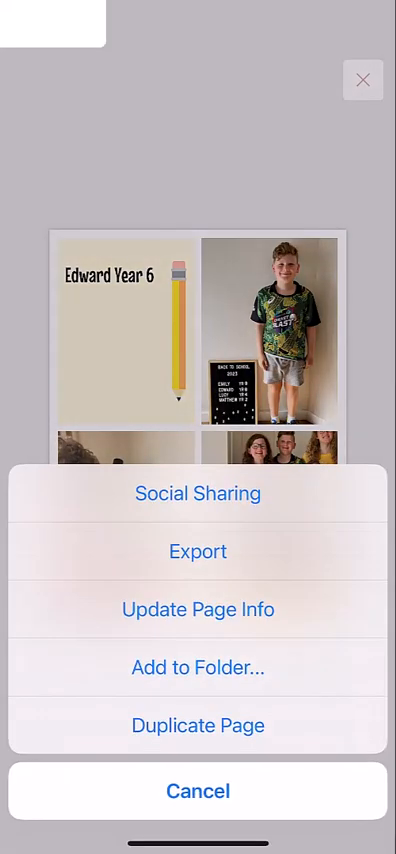
Step: Apply page info title 'Edward year 6 2023' dated 03/21/2023, then view the square editorial pages
left_click(196, 608)
type("Edward year 6 2023")
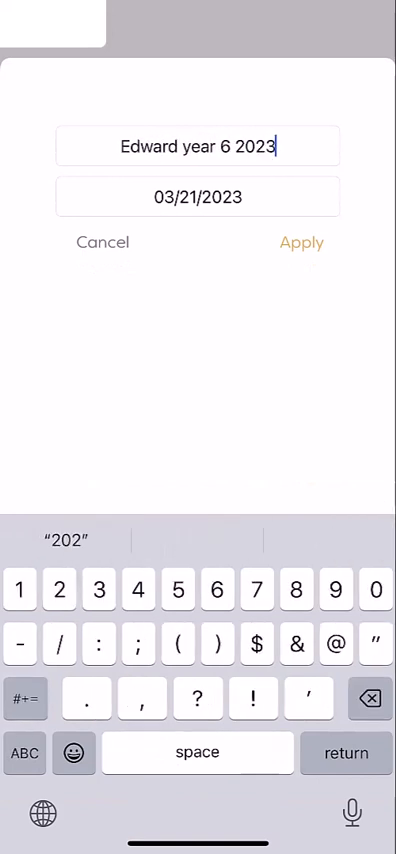
left_click(196, 196)
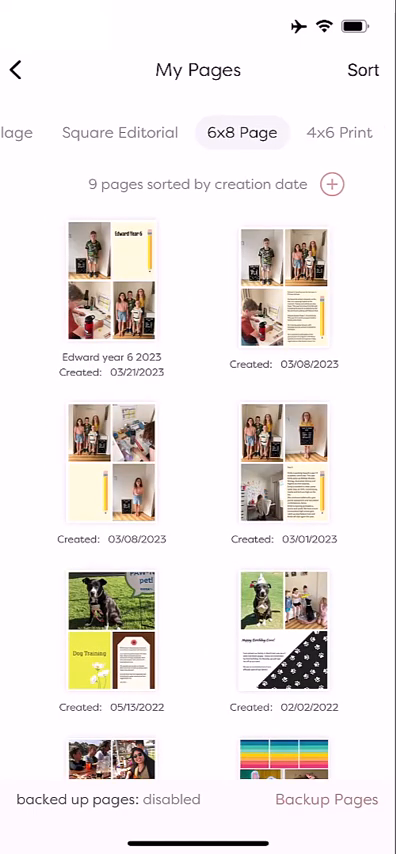
left_click(116, 132)
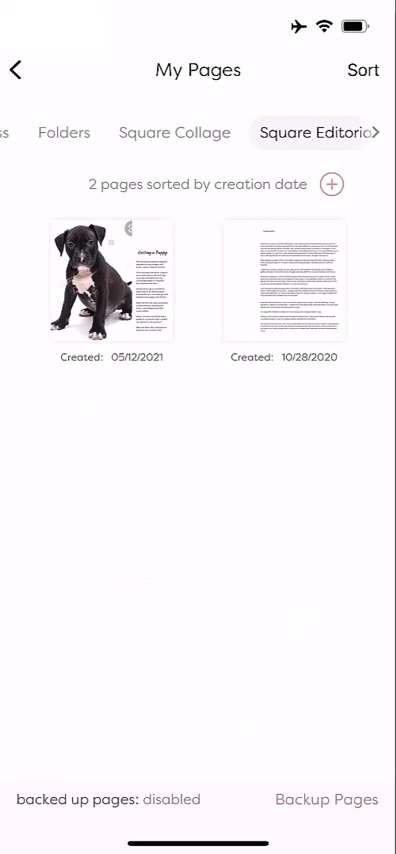
Step: Browse Square Collage and Folders categories, peek at the in-progress page, then view Online Backup options
left_click(174, 132)
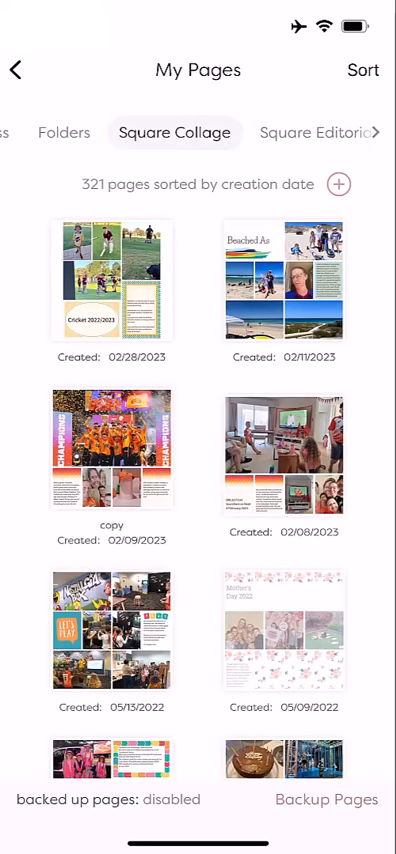
left_click(62, 132)
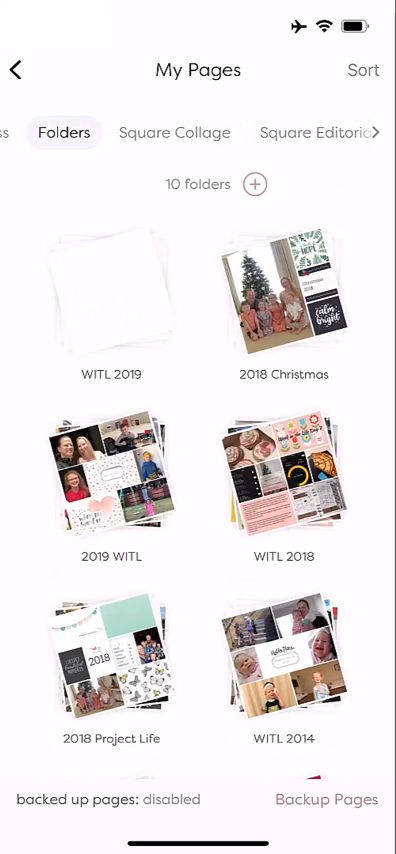
left_click(60, 132)
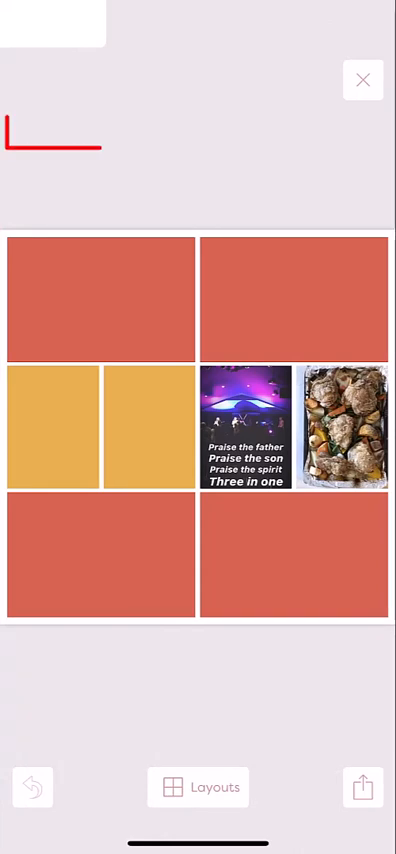
left_click(362, 80)
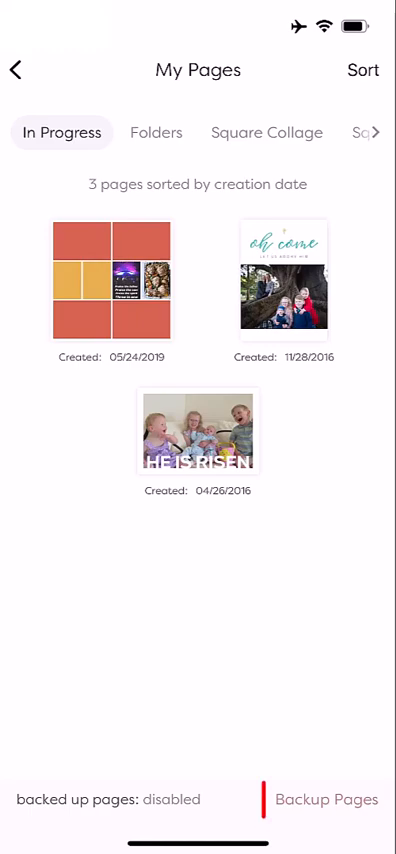
left_click(324, 800)
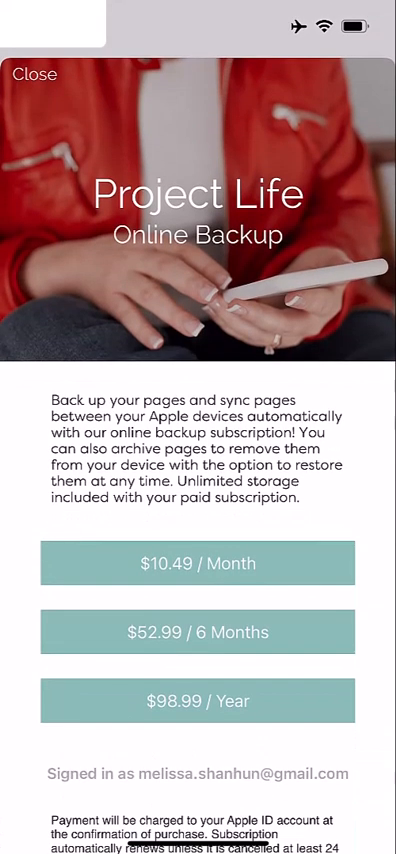
Step: Scroll through the monthly, six-month and yearly backup plans, then move on to Card Kits
scroll("down", 3)
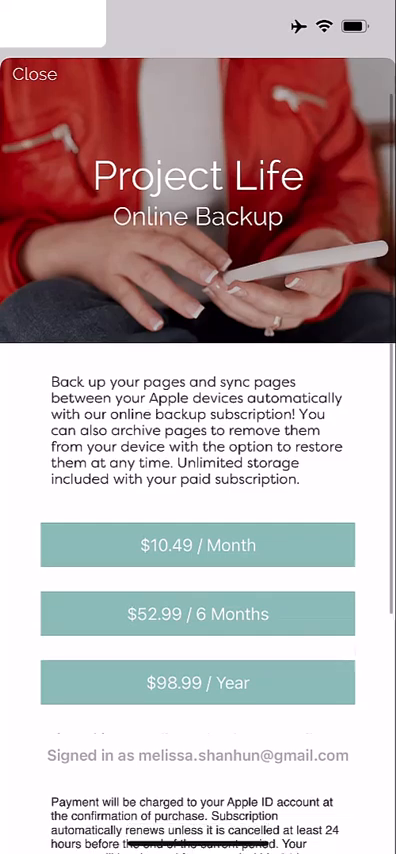
scroll("down", 3)
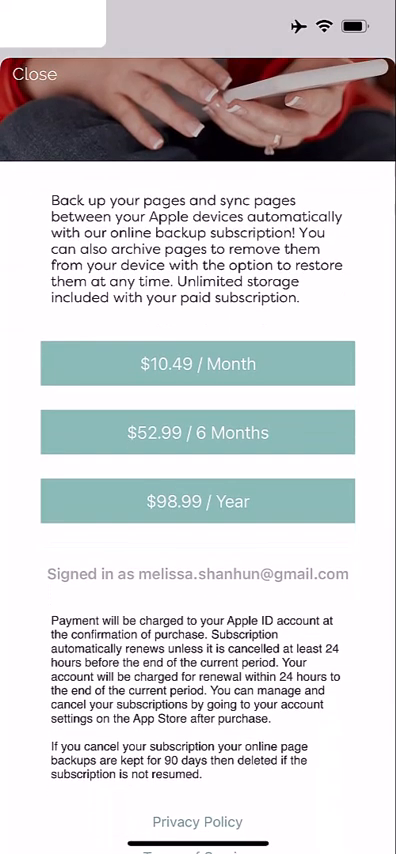
scroll("down", 3)
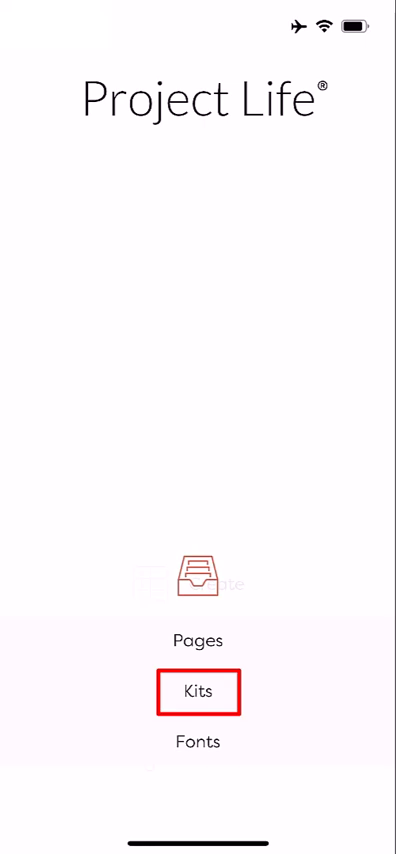
left_click(198, 692)
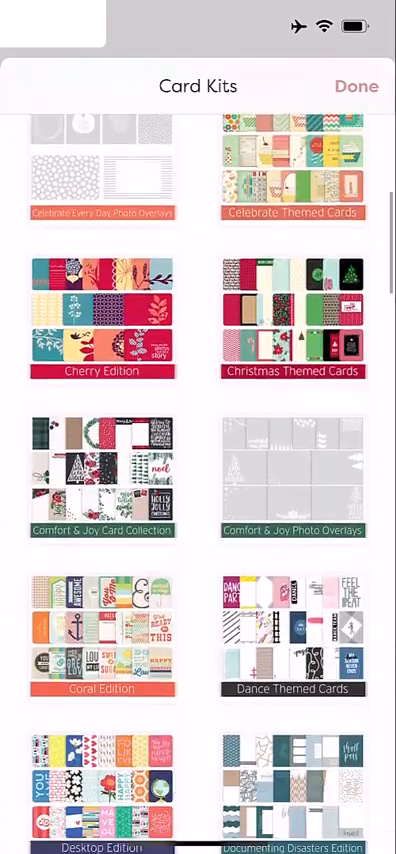
Step: Scroll the Card Kits grid, then head to the Library's My Fonts list
scroll("down", 3)
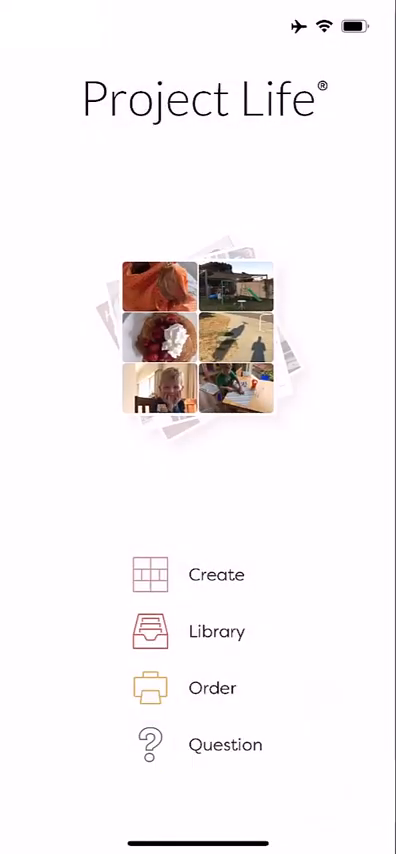
left_click(216, 630)
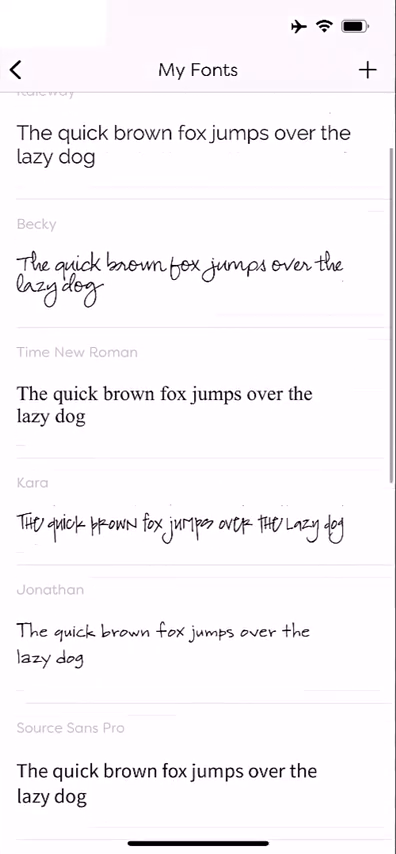
Step: Scroll the My Fonts previews, return home and bring up the help menu (FAQs, Video Tutorials, Preferences)
scroll("down", 3)
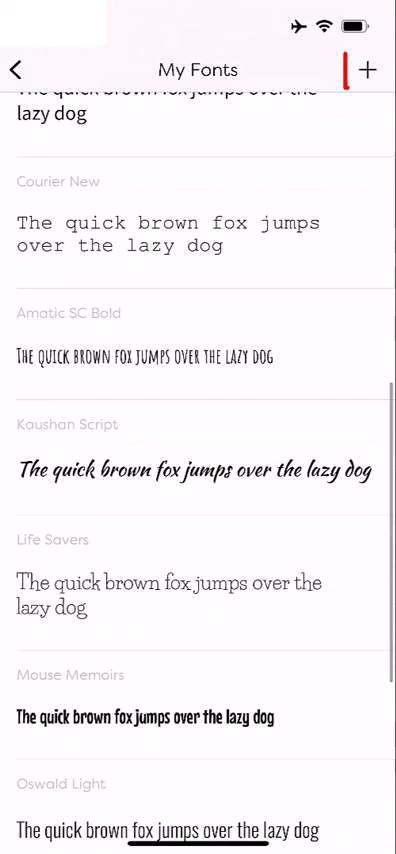
left_click(368, 68)
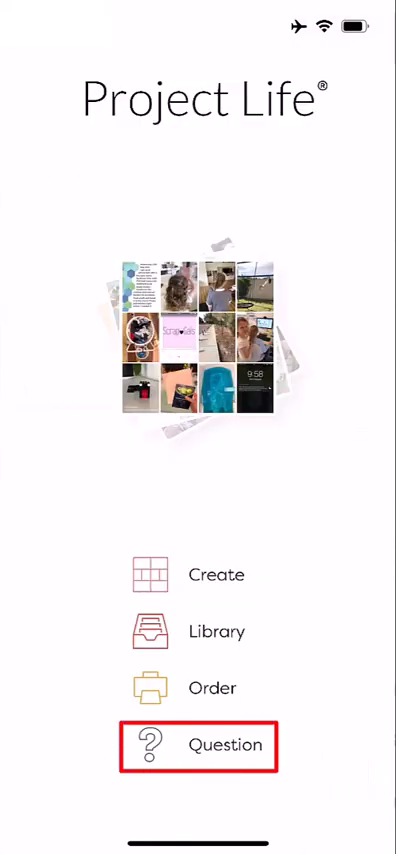
left_click(196, 744)
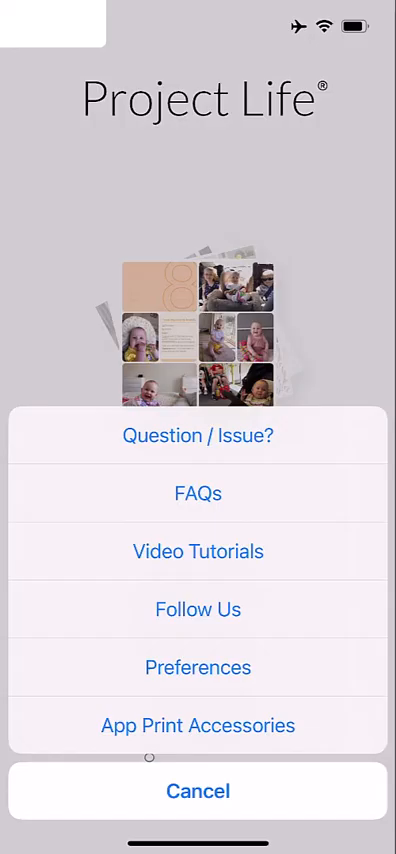